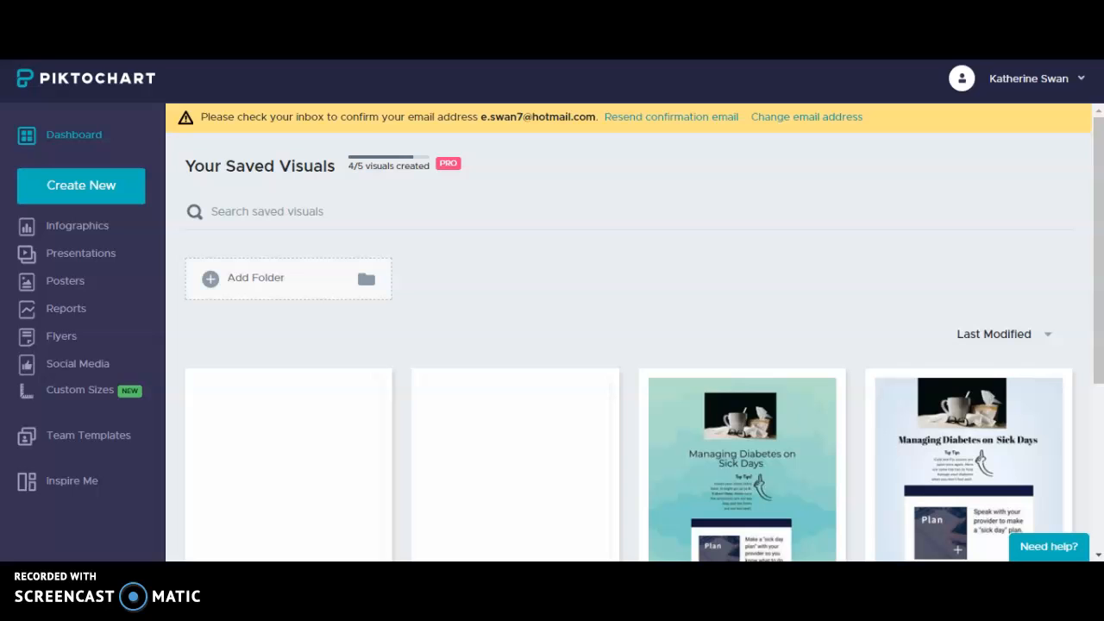
{"action": "mouse_move", "coordinate": [90, 87]}
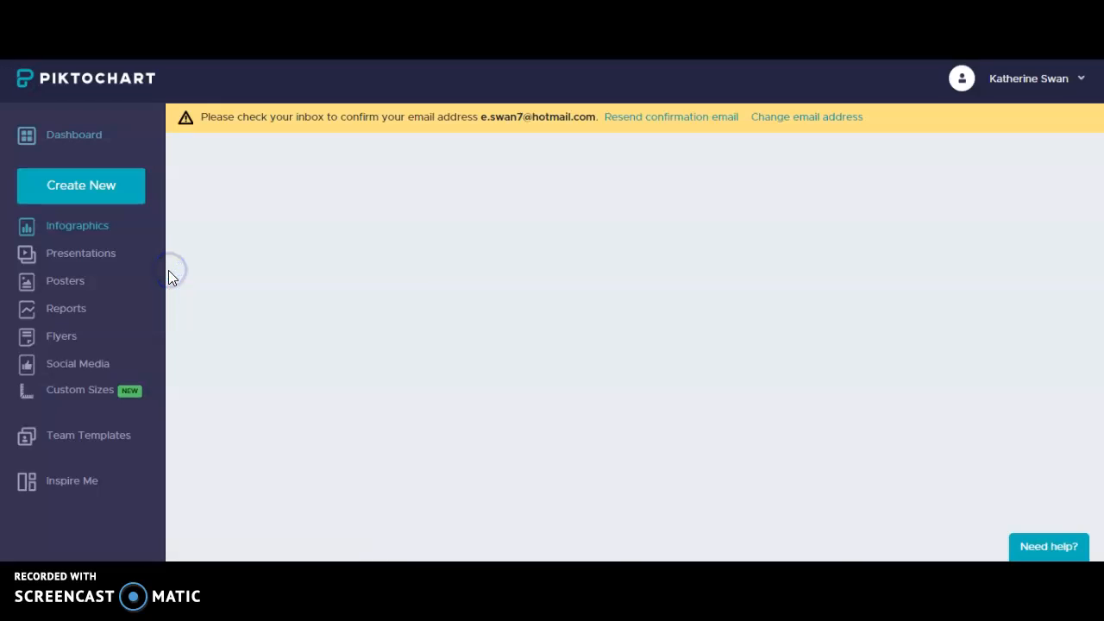
Browse the infographic template gallery, including the blank-start option and featured templates.
{"action": "left_click", "coordinate": [76, 224]}
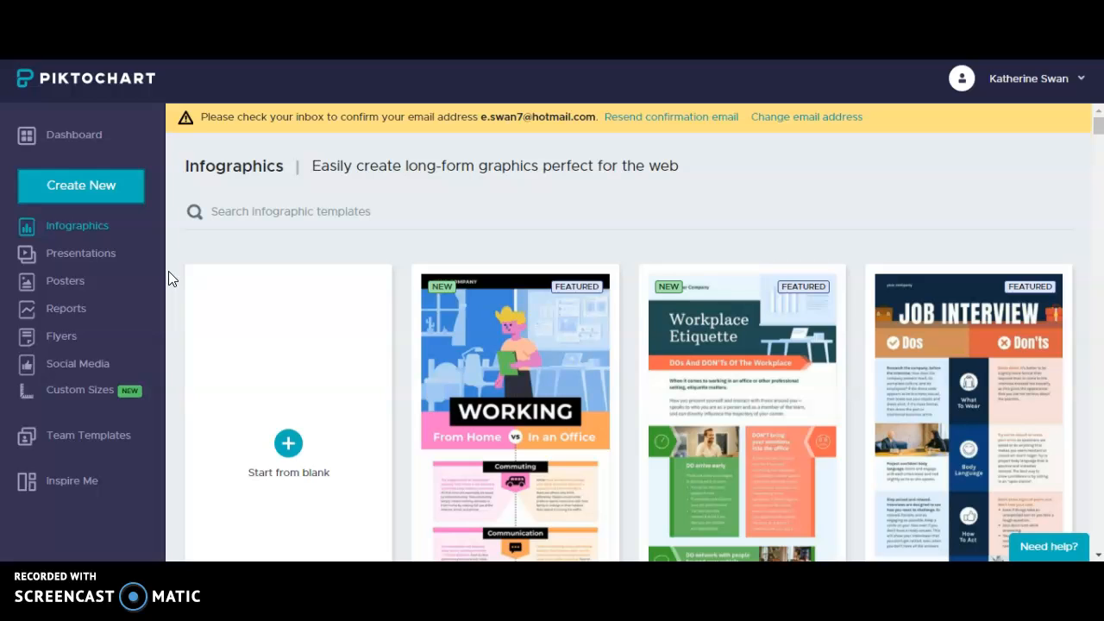
{"action": "left_click", "coordinate": [288, 441]}
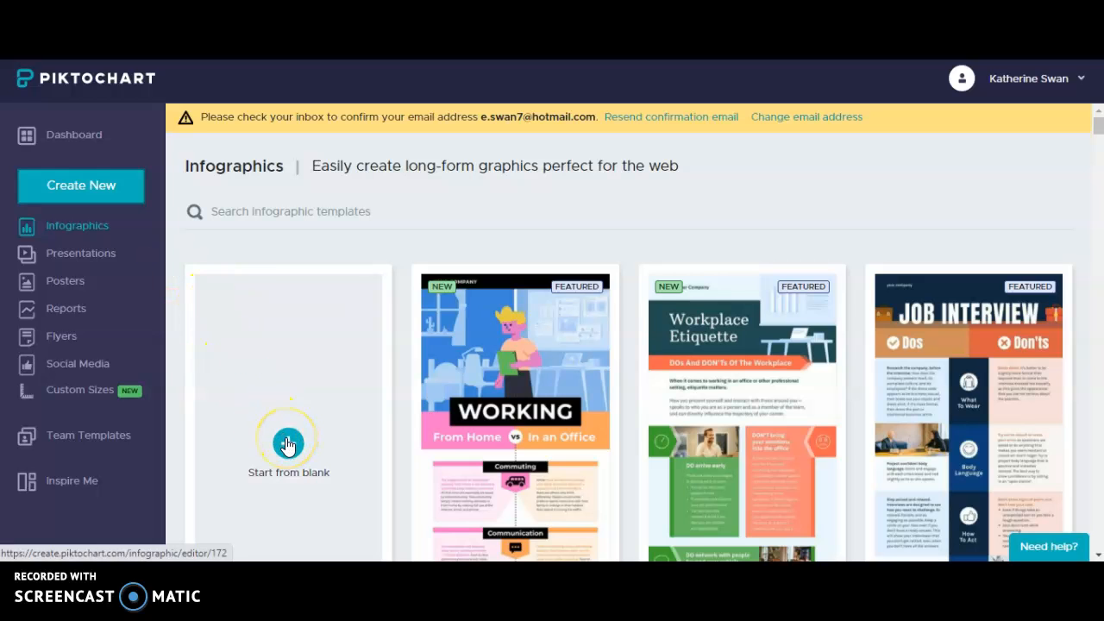
{"action": "mouse_move", "coordinate": [872, 339]}
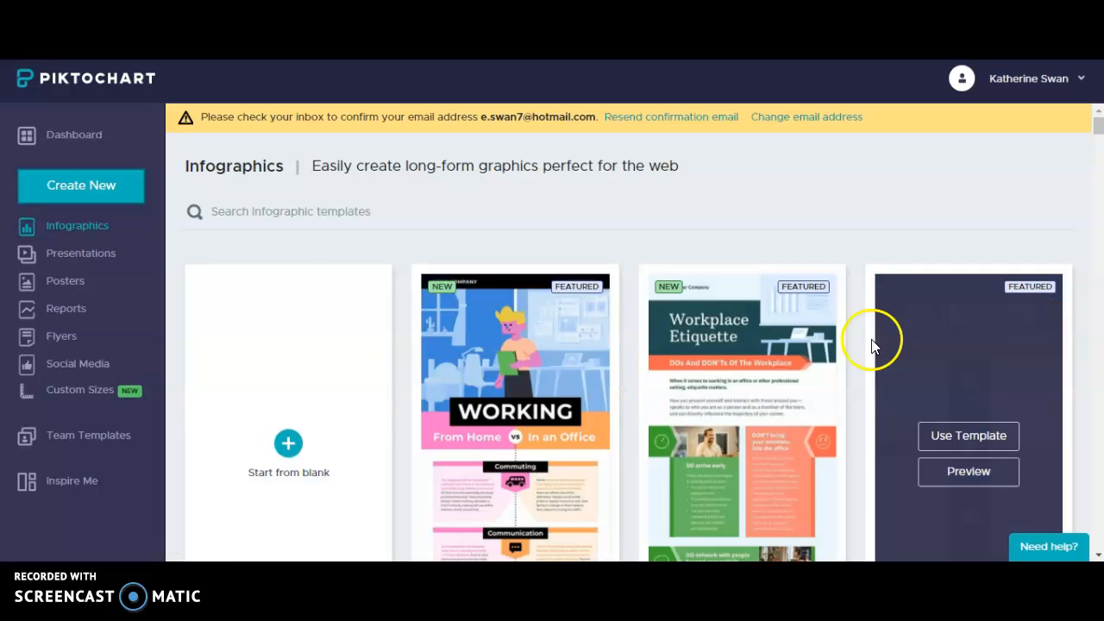
{"action": "scroll", "scroll_direction": "down", "scroll_amount": 3}
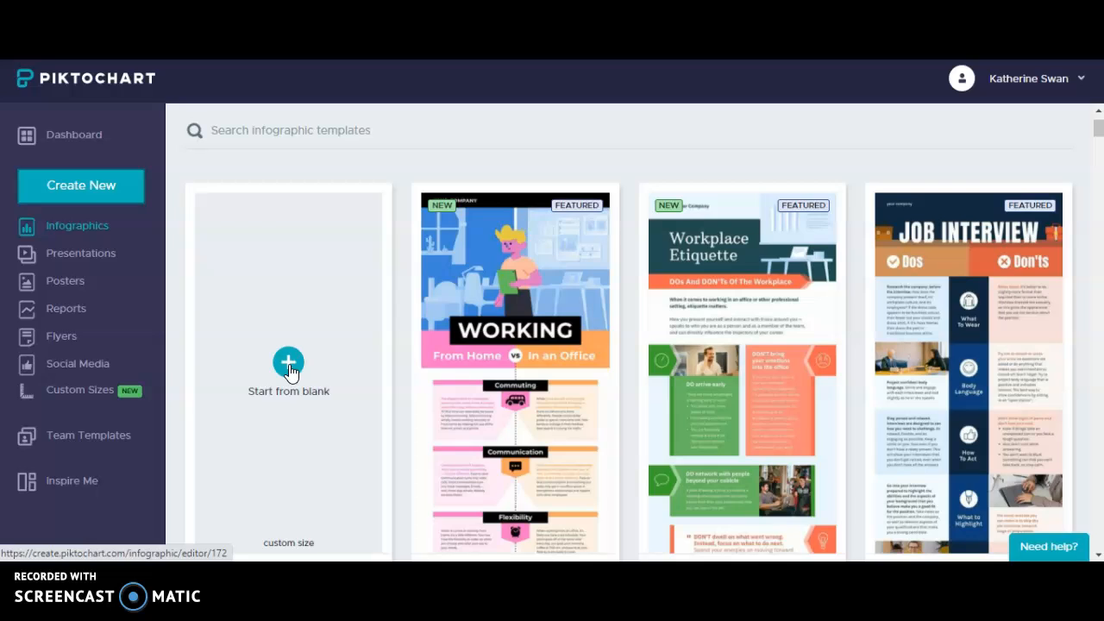
Start a new infographic from the blank card, opening an empty canvas in the editor.
{"action": "left_click", "coordinate": [288, 362]}
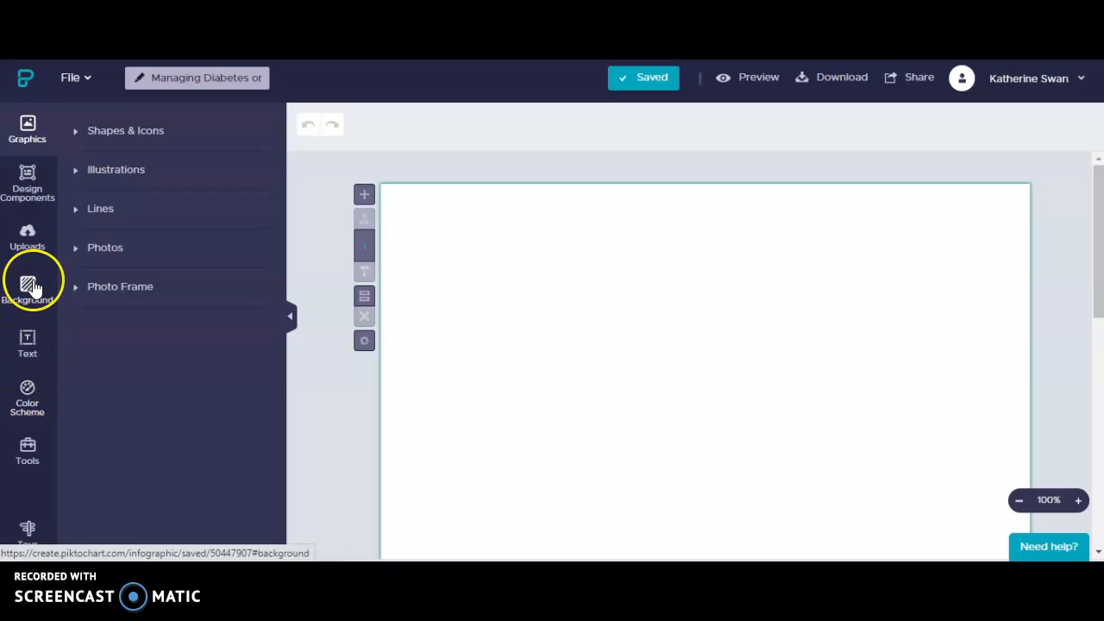
{"action": "mouse_move", "coordinate": [28, 336]}
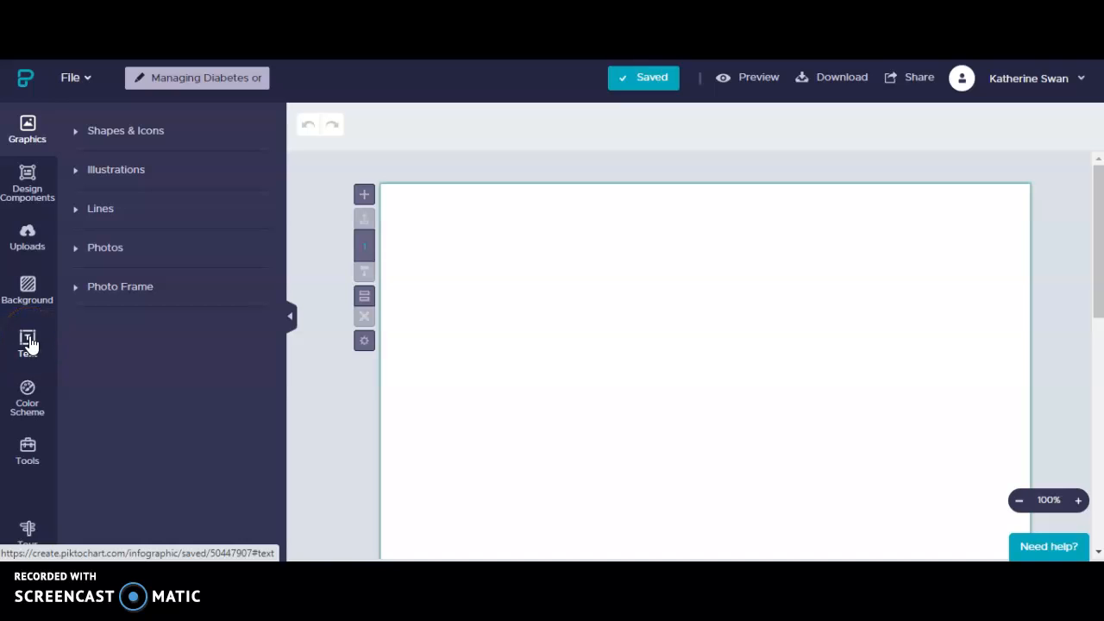
Bring up the Text panel's title and text frame choices for the heading.
{"action": "left_click", "coordinate": [28, 343]}
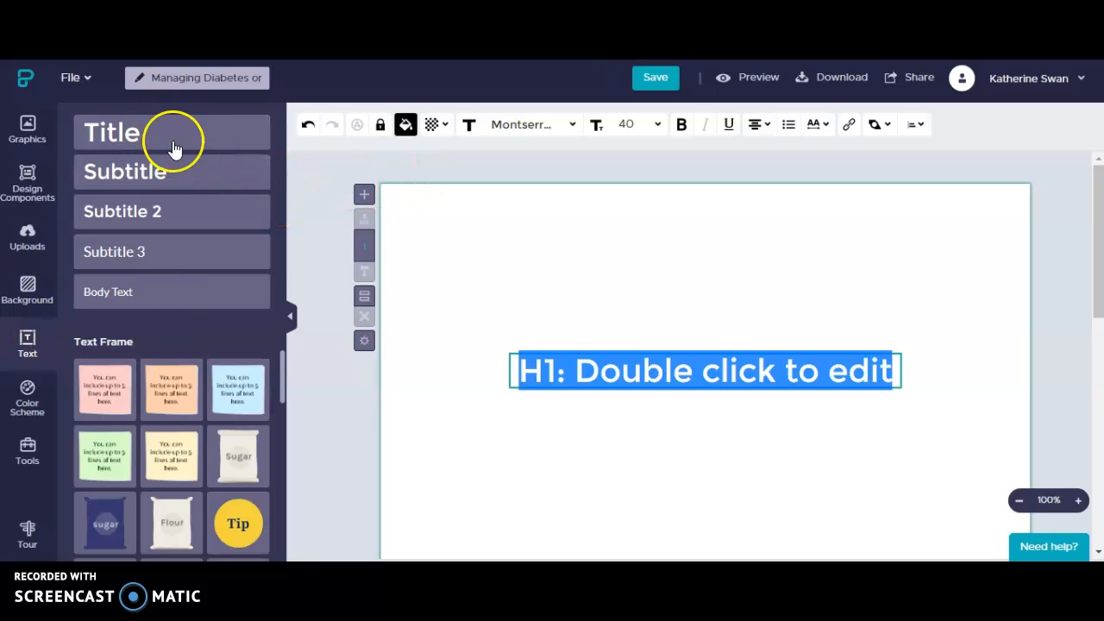
{"action": "mouse_move", "coordinate": [704, 319]}
{"action": "type", "text": "Managing Diabetes on Sick Days"}
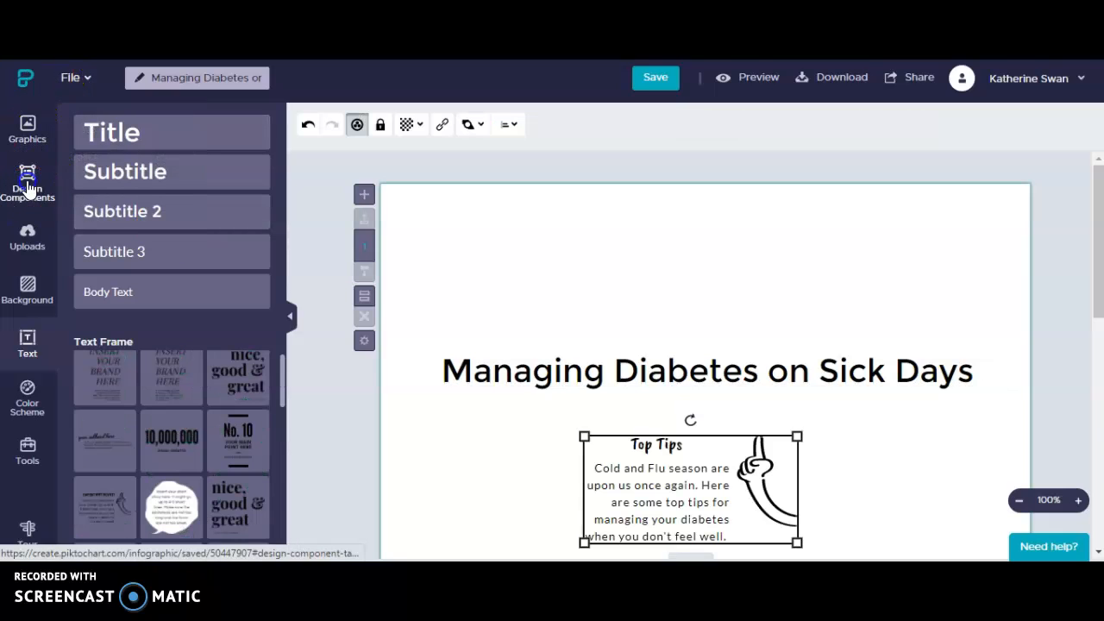
Add the photo list design from Design Components > Lists with Plan, Monitor and Continue items.
{"action": "left_click", "coordinate": [28, 181]}
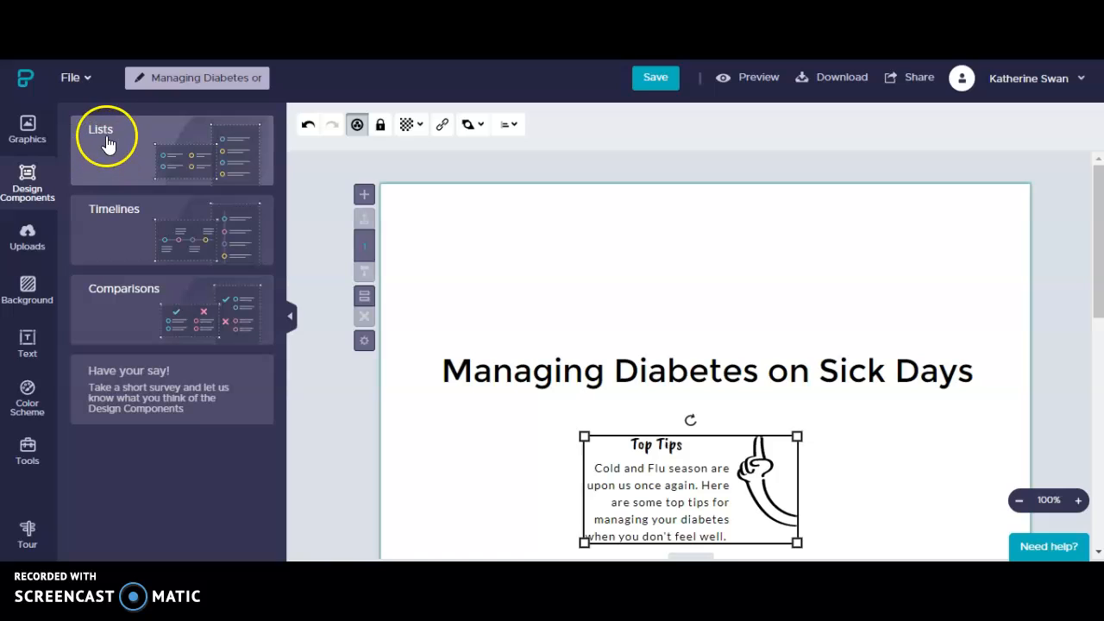
{"action": "mouse_move", "coordinate": [134, 290]}
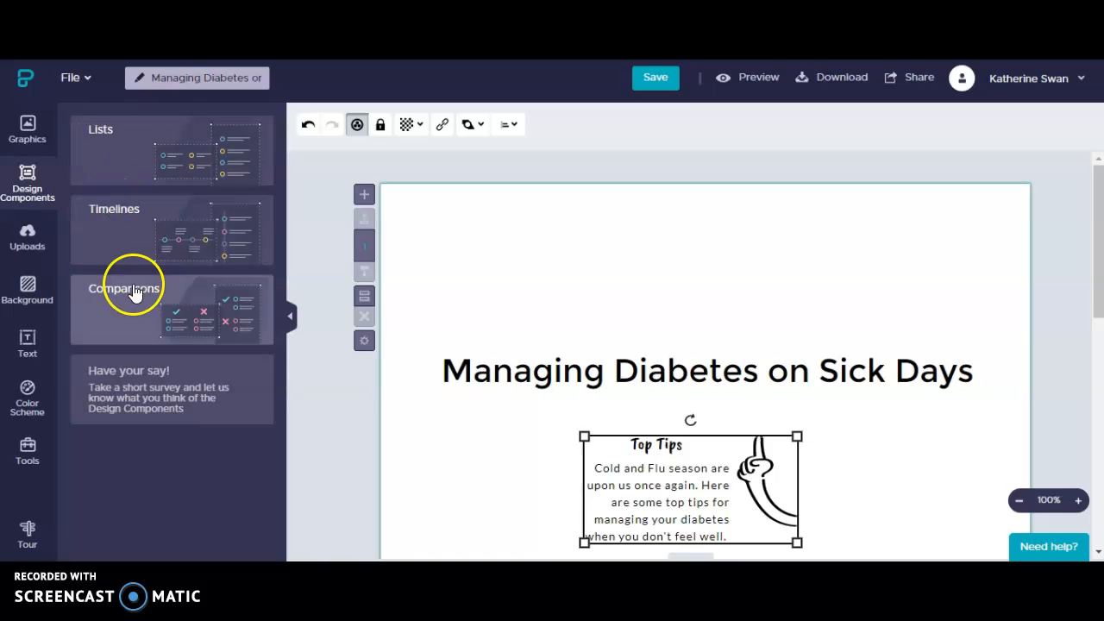
{"action": "mouse_move", "coordinate": [170, 146]}
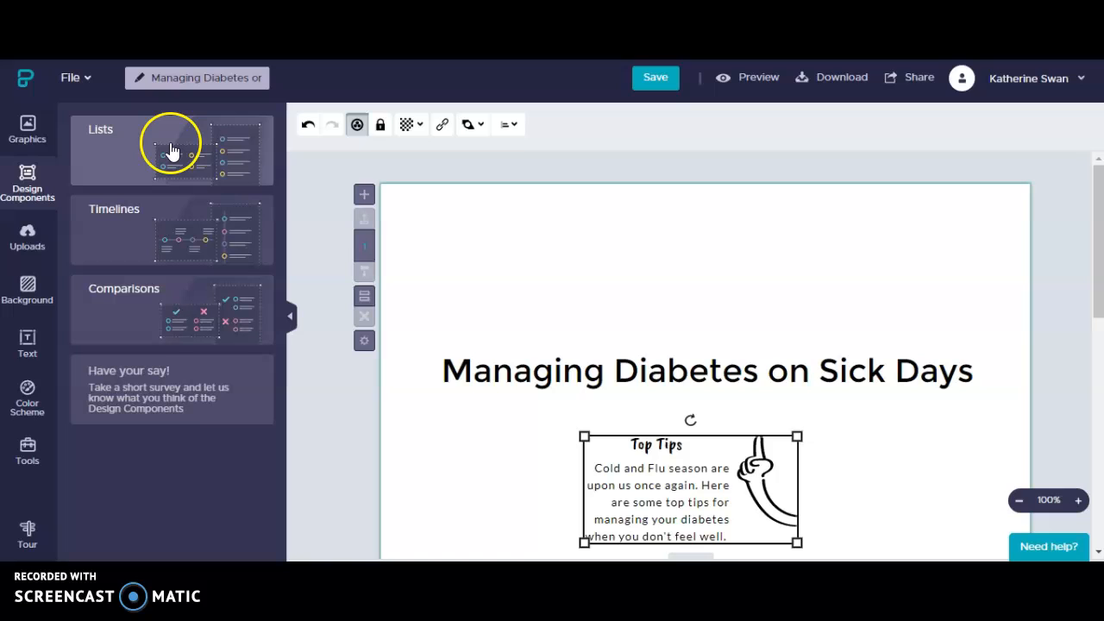
{"action": "left_click", "coordinate": [171, 147]}
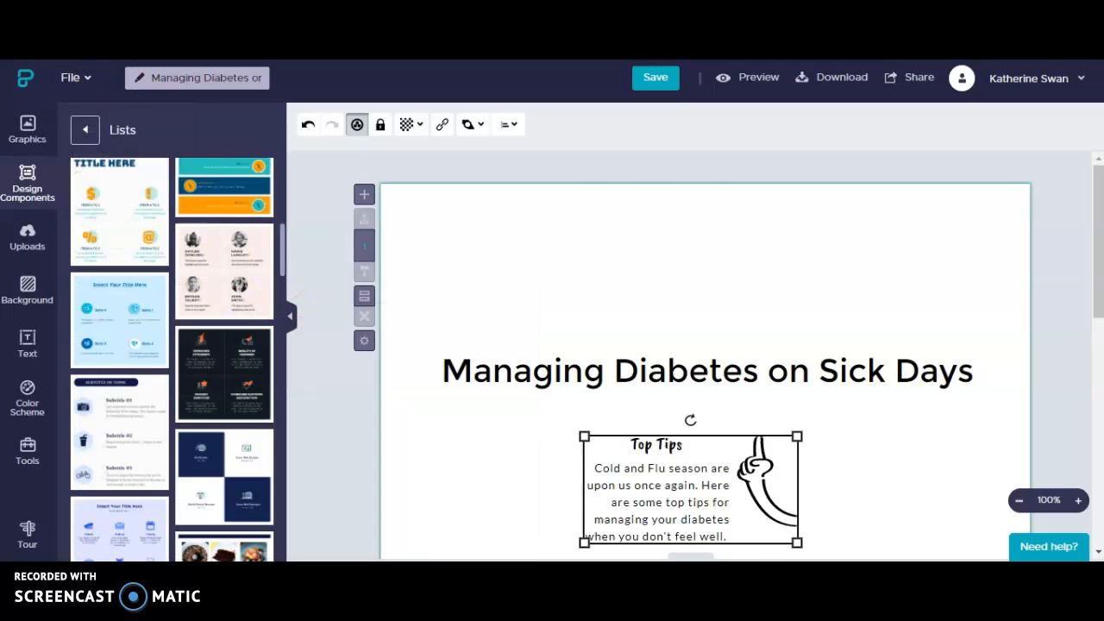
{"action": "scroll", "scroll_direction": "down", "scroll_amount": 3}
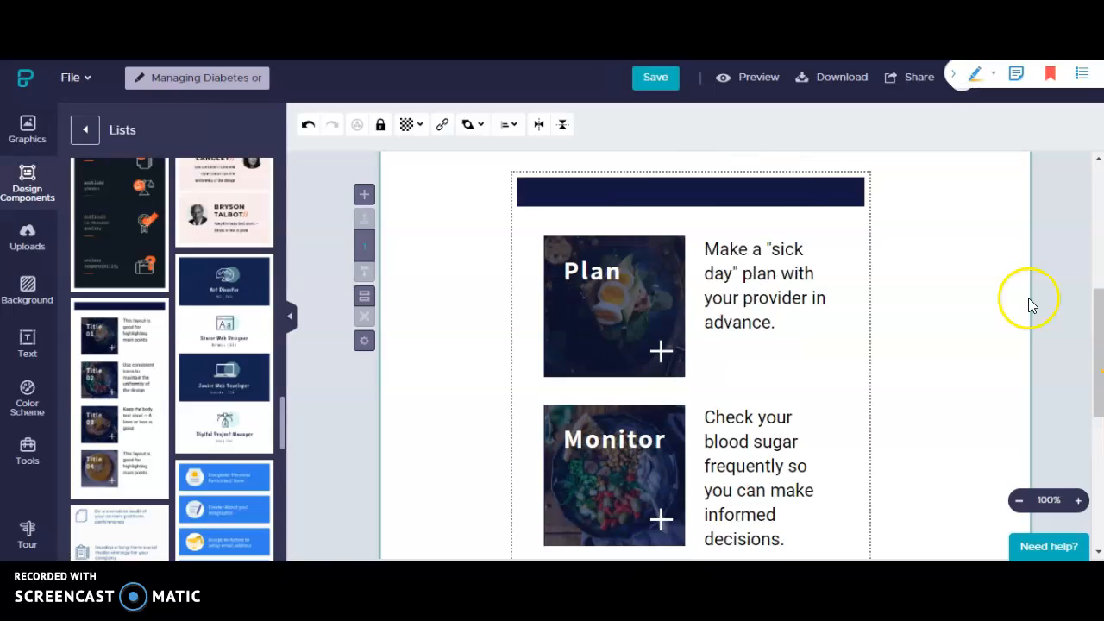
{"action": "scroll", "scroll_direction": "down", "scroll_amount": 3}
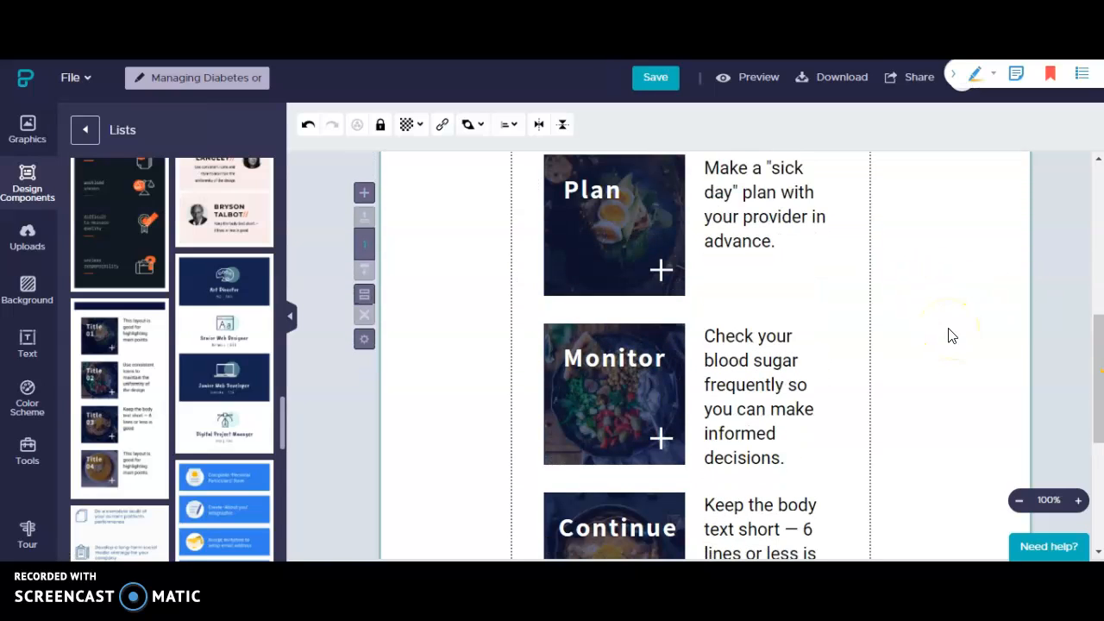
{"action": "left_click", "coordinate": [767, 204]}
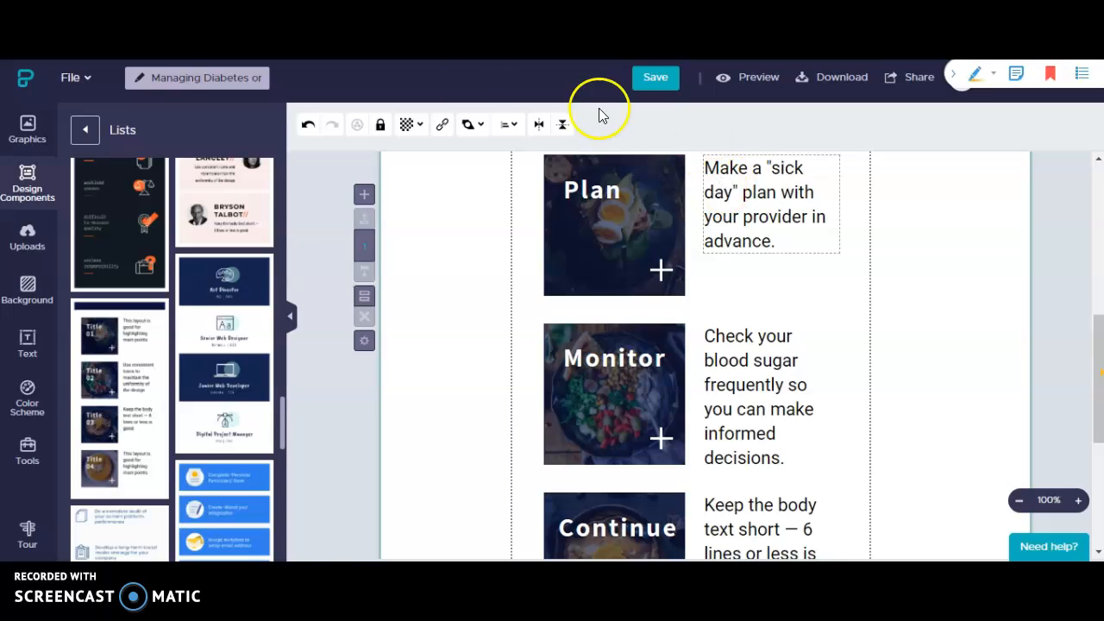
Expand the Photos category in Graphics to reach the Unsplash photo search.
{"action": "left_click", "coordinate": [28, 129]}
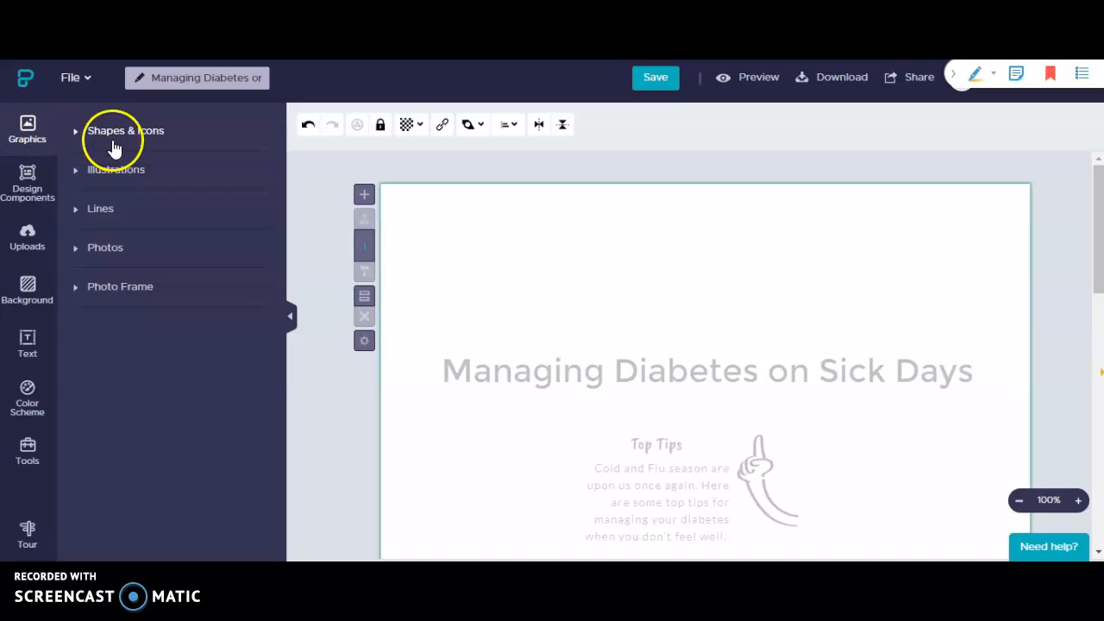
{"action": "mouse_move", "coordinate": [135, 169]}
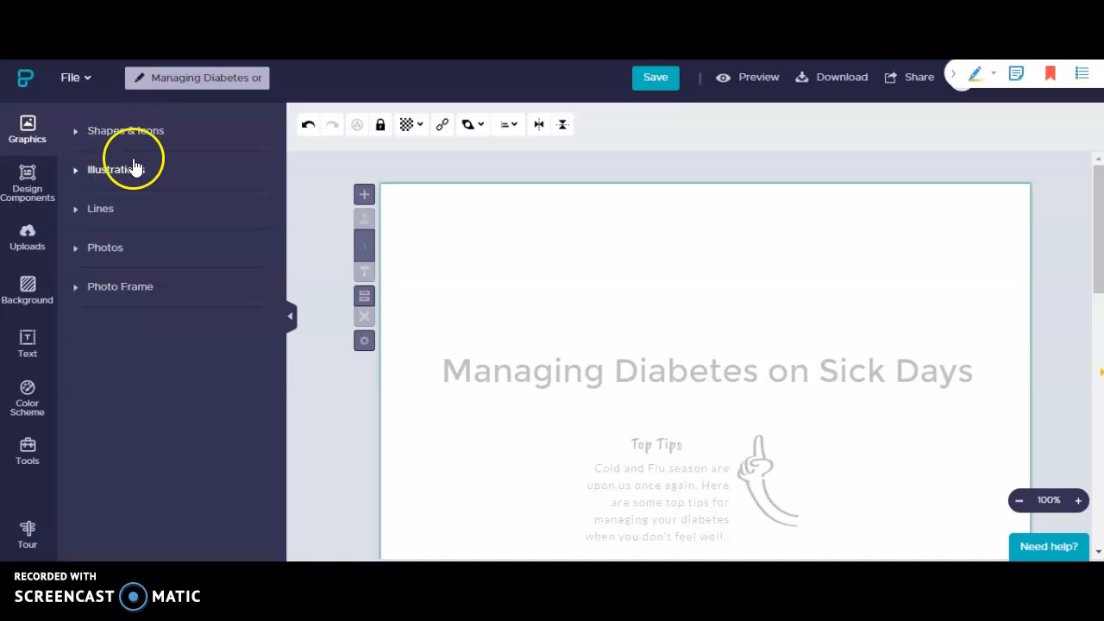
{"action": "mouse_move", "coordinate": [107, 252]}
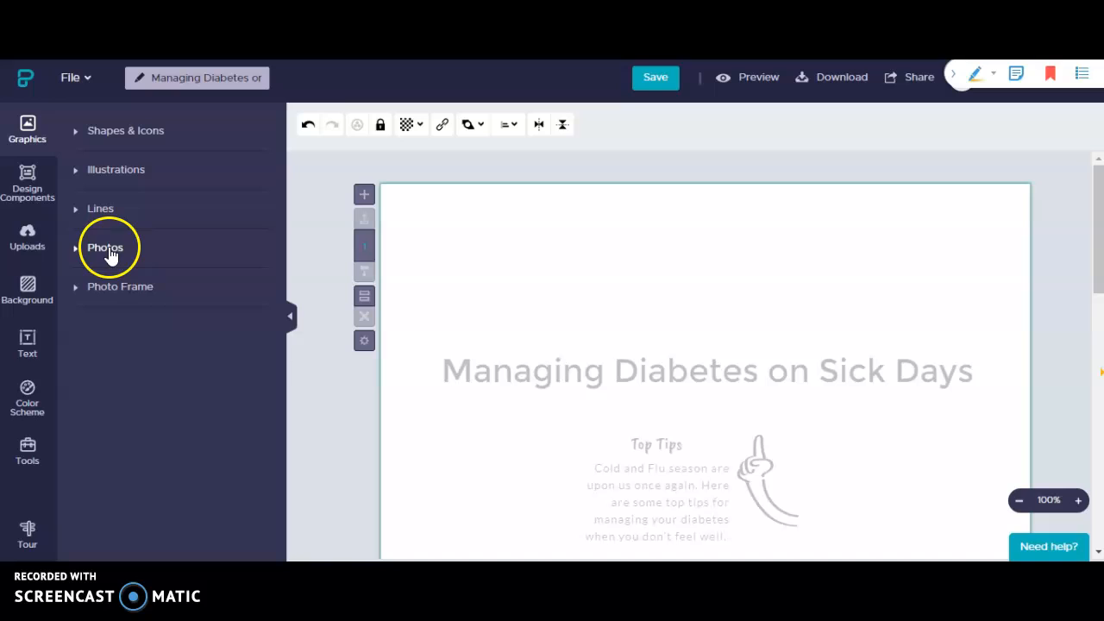
{"action": "mouse_move", "coordinate": [131, 291]}
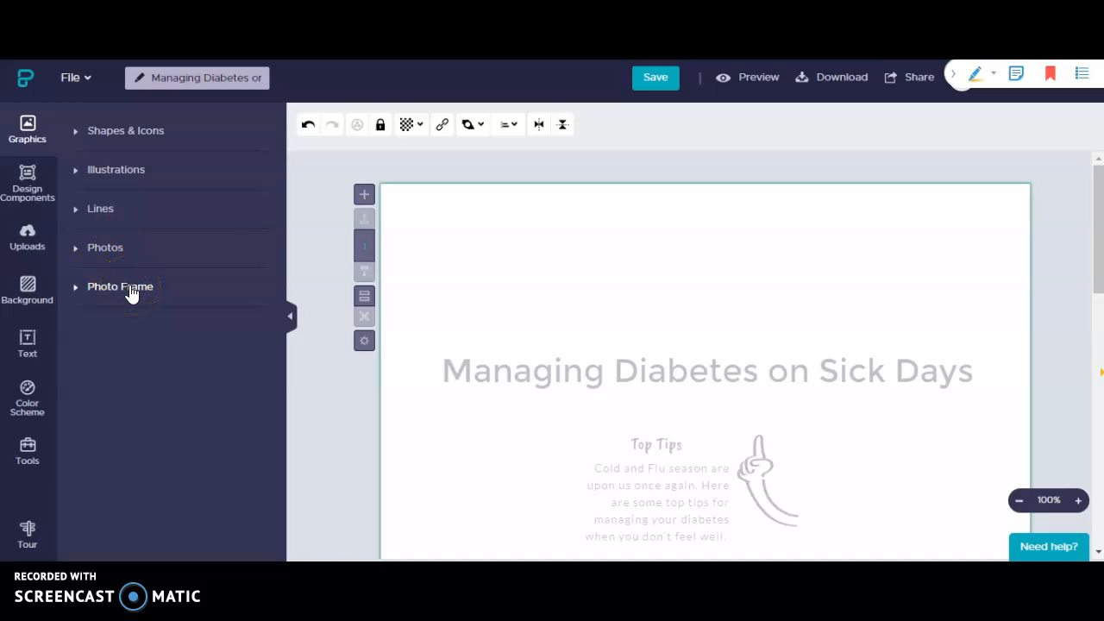
{"action": "mouse_move", "coordinate": [106, 248]}
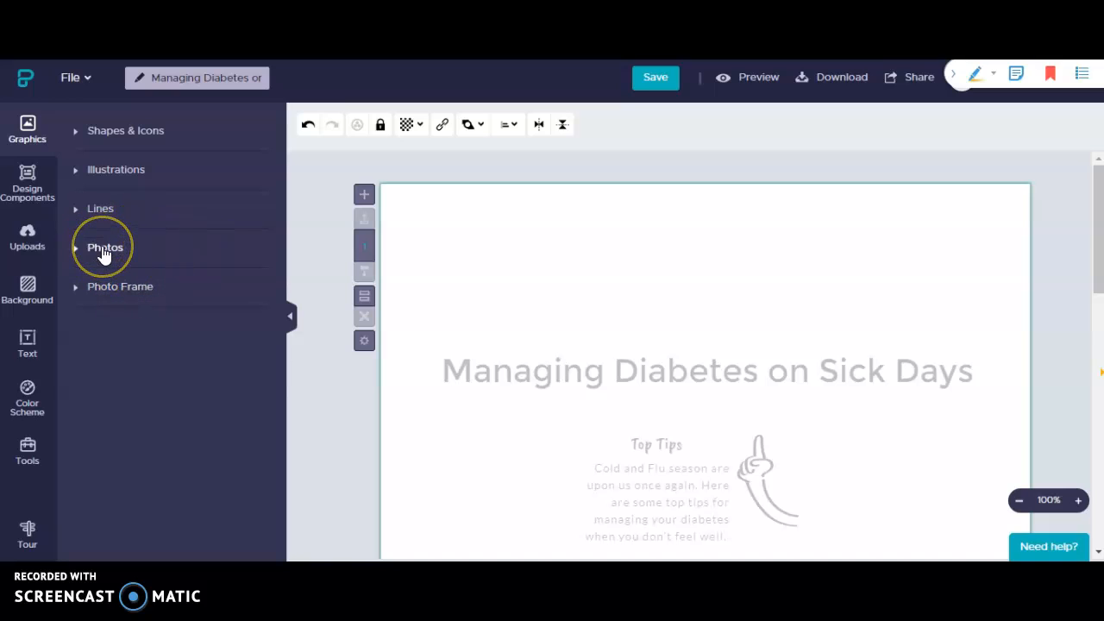
{"action": "left_click", "coordinate": [105, 249]}
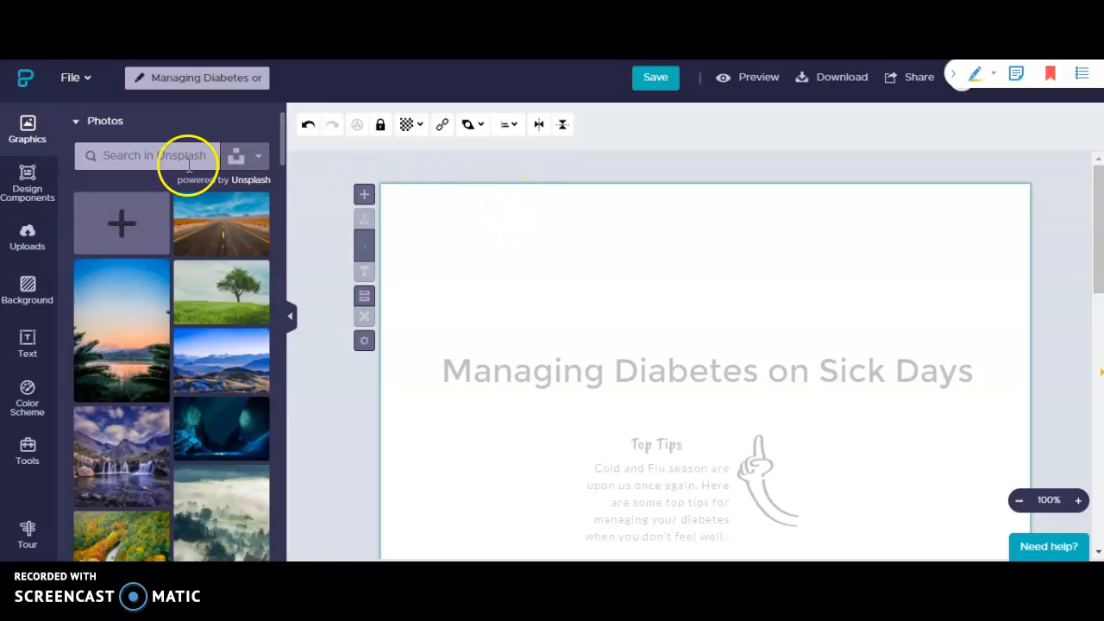
Search Unsplash photos for 'sick' to find the mug-and-tissues photo.
{"action": "type", "text": "sick"}
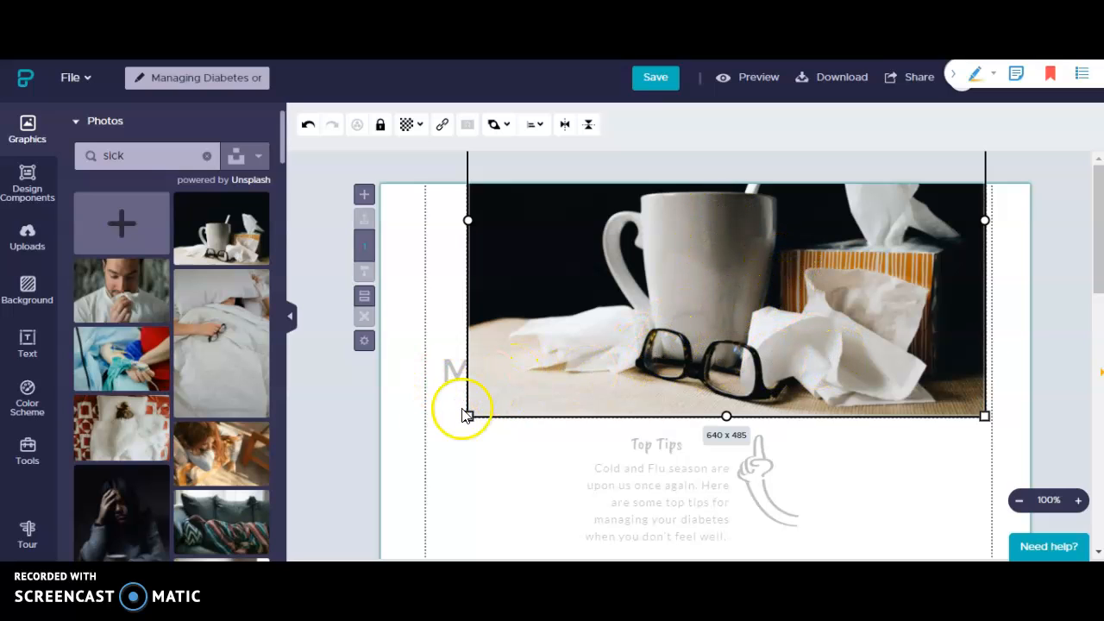
{"action": "mouse_move", "coordinate": [214, 117]}
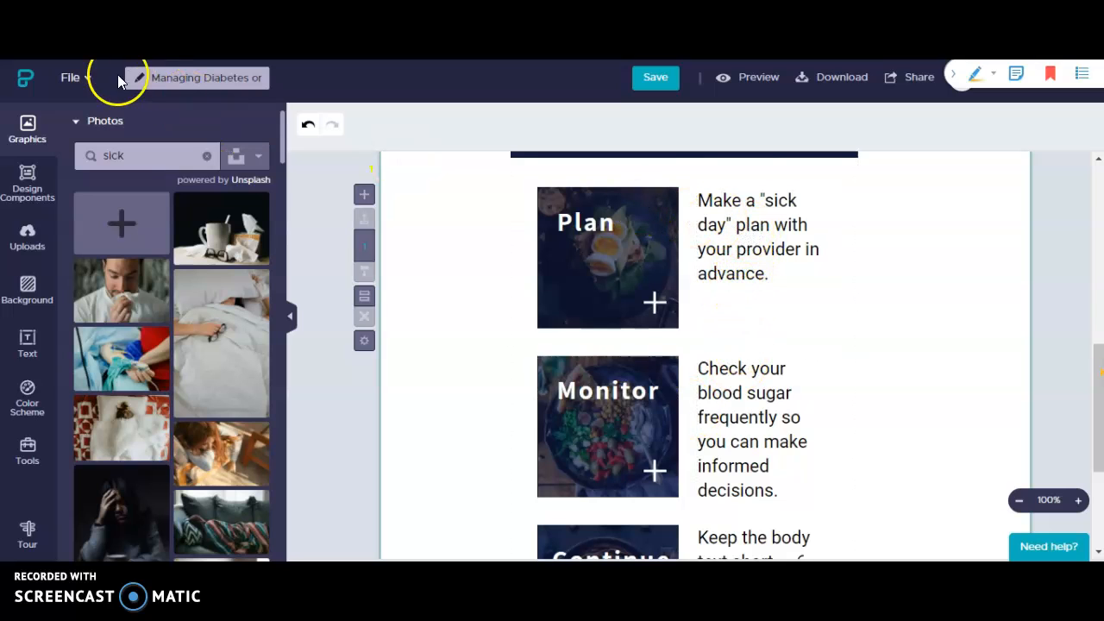
Search photos for 'plan' and place a planning photo into the Plan frame.
{"action": "type", "text": "plan"}
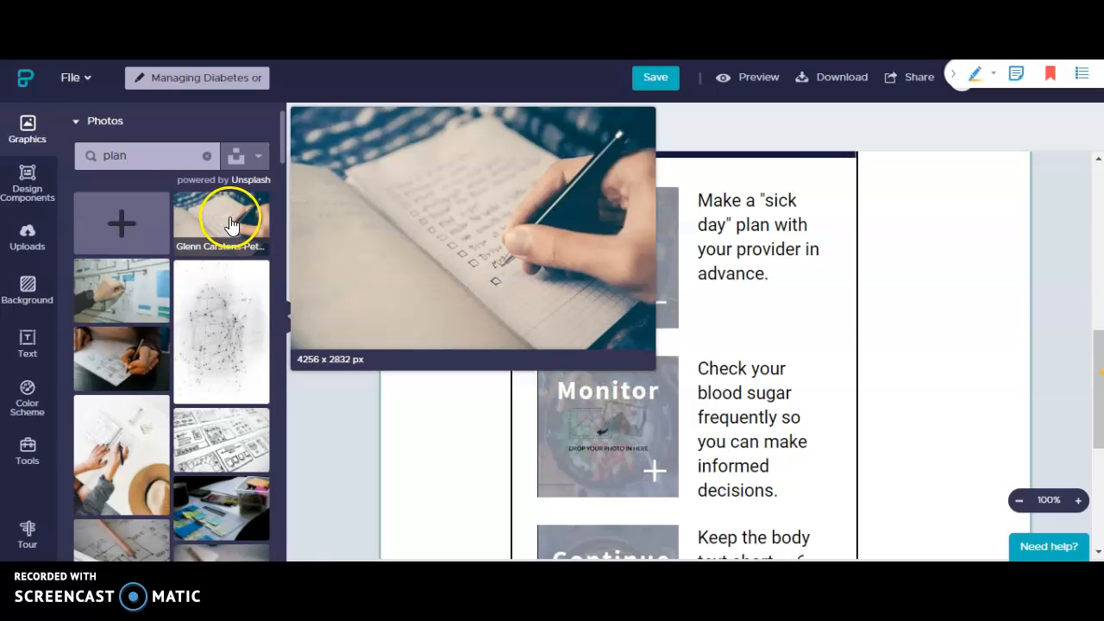
{"action": "left_click_drag", "start_coordinate": [221, 215], "coordinate": [480, 250]}
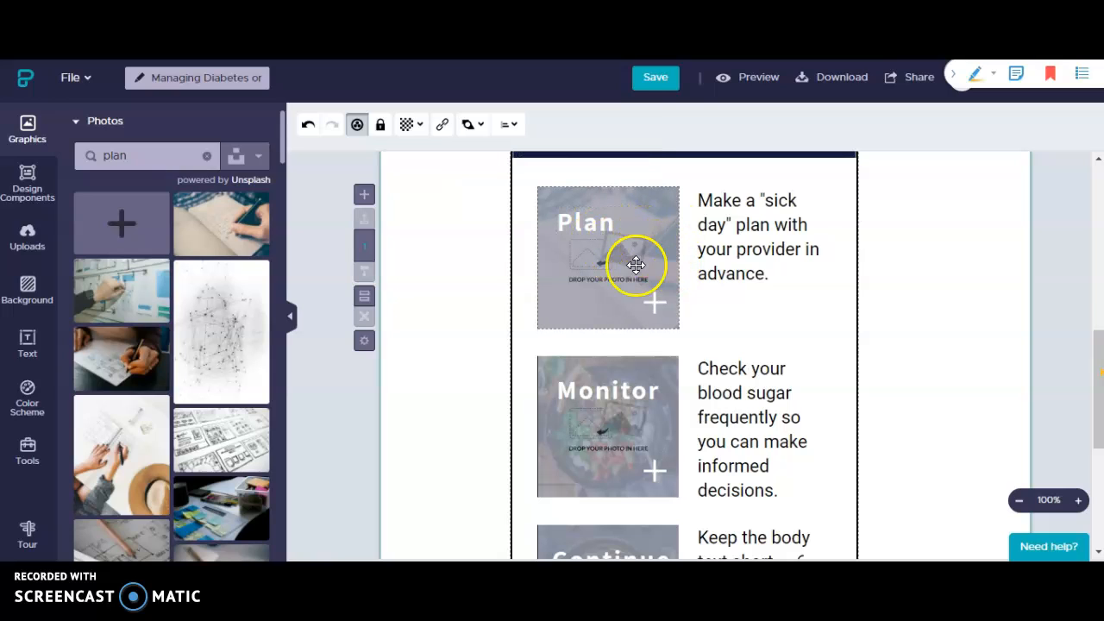
{"action": "mouse_move", "coordinate": [659, 434]}
{"action": "type", "text": "glass of water"}
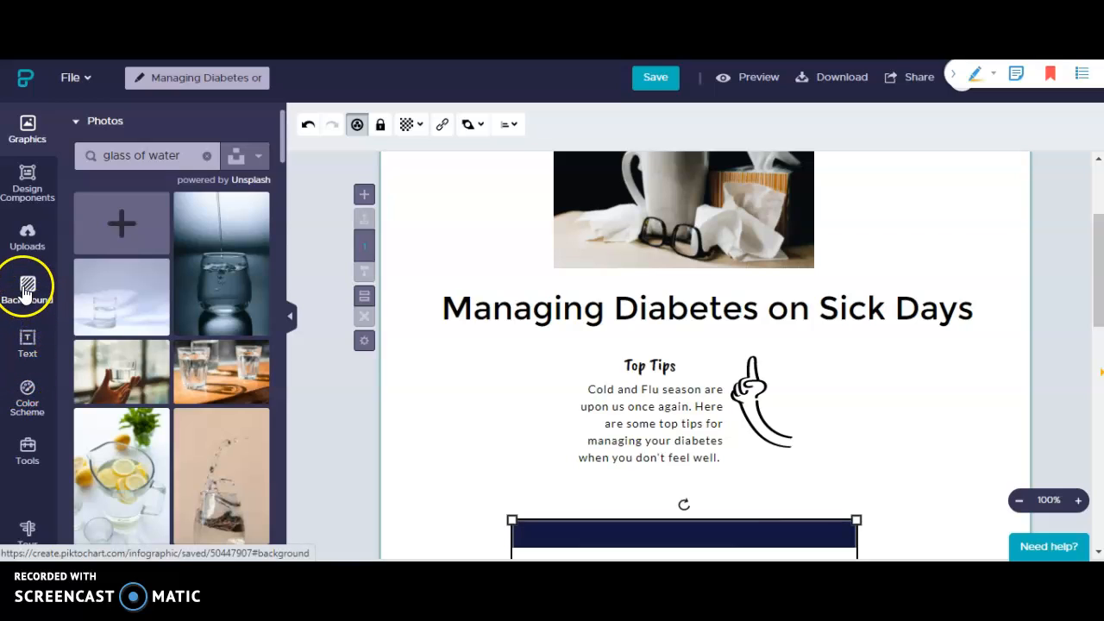
{"action": "left_click", "coordinate": [27, 287]}
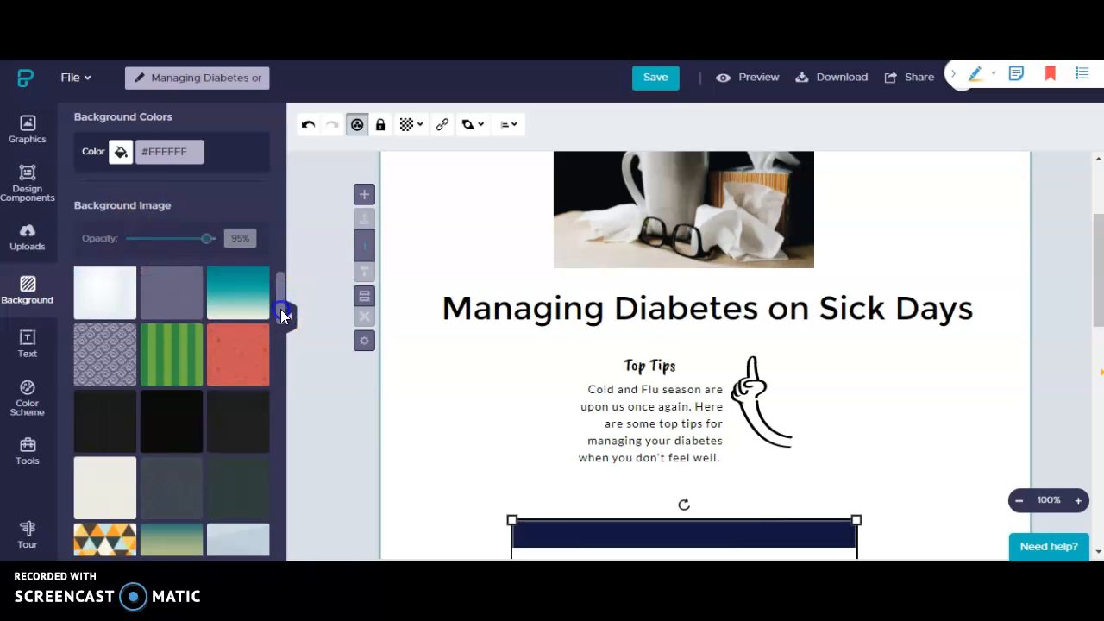
Apply the blue watercolor background image and save the infographic.
{"action": "scroll", "scroll_direction": "down", "scroll_amount": 3}
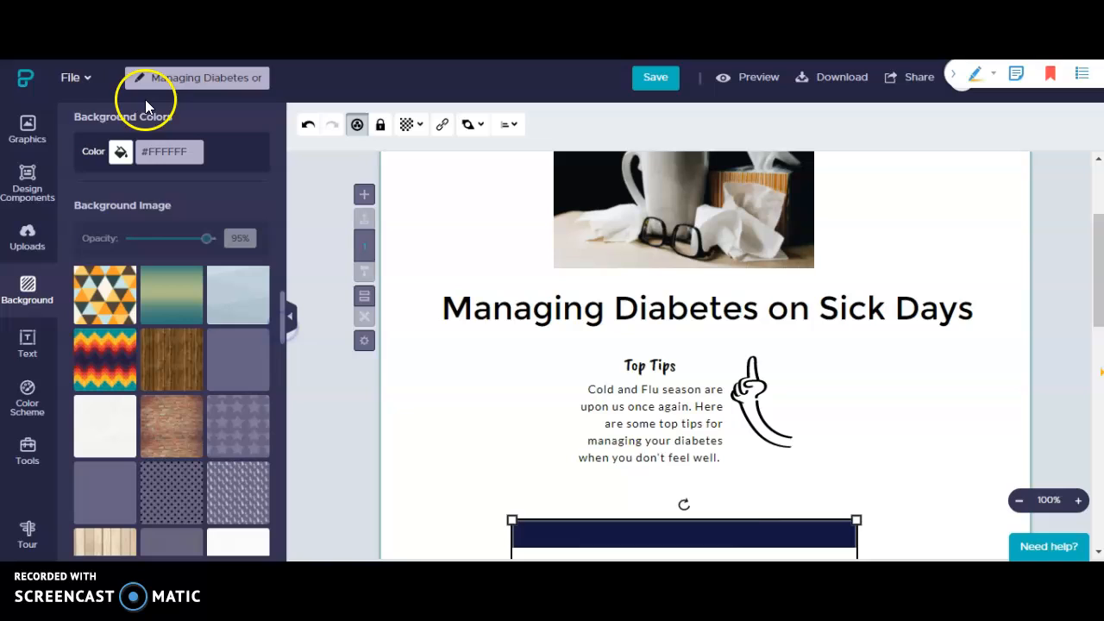
{"action": "scroll", "scroll_direction": "down", "scroll_amount": 3}
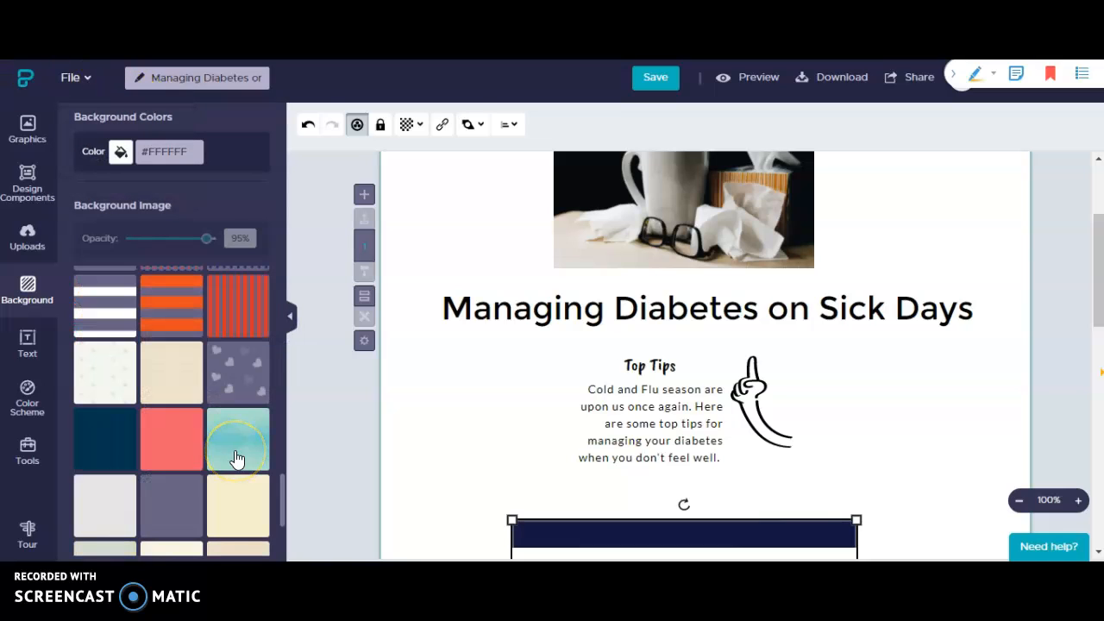
{"action": "left_click", "coordinate": [238, 440]}
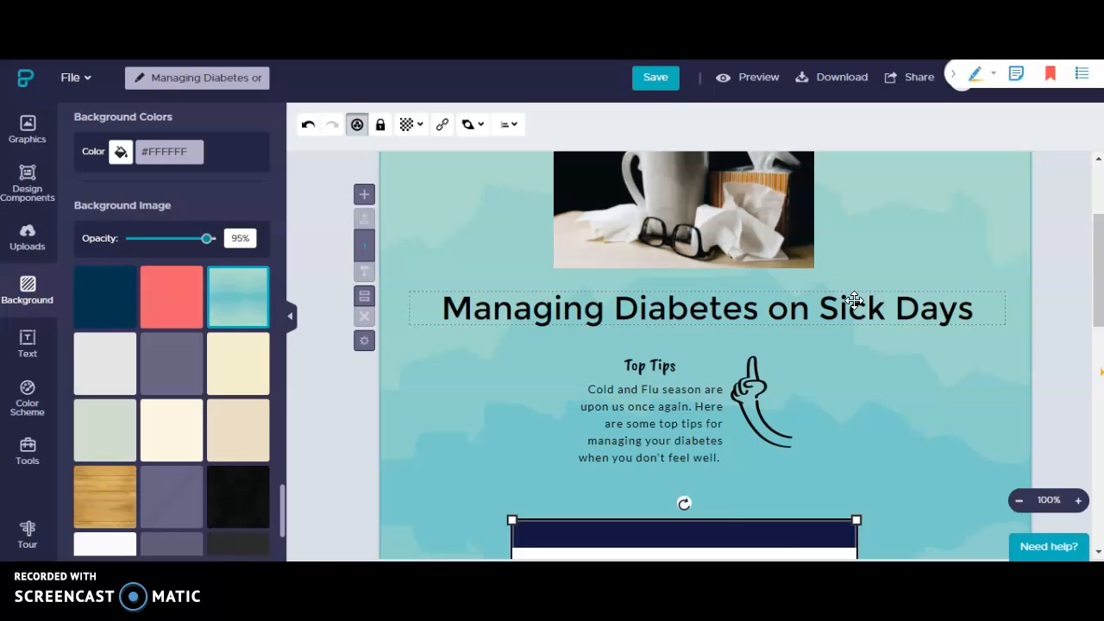
{"action": "left_click", "coordinate": [656, 76]}
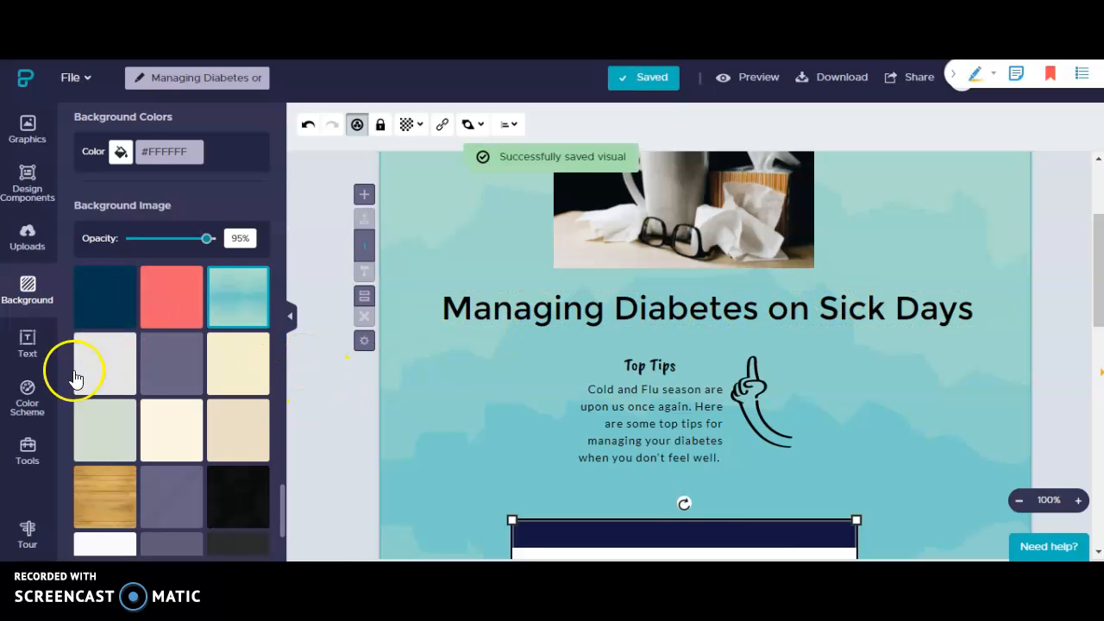
View the color schemes, then the Tools panel with Charts, Maps and Videos.
{"action": "left_click", "coordinate": [27, 398]}
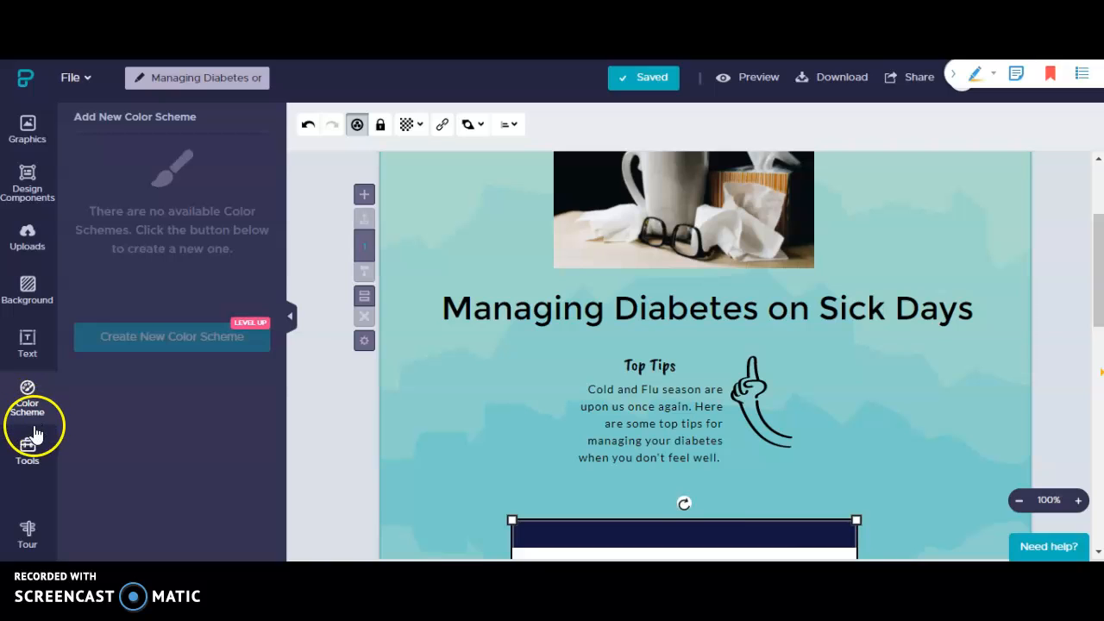
{"action": "left_click", "coordinate": [28, 448]}
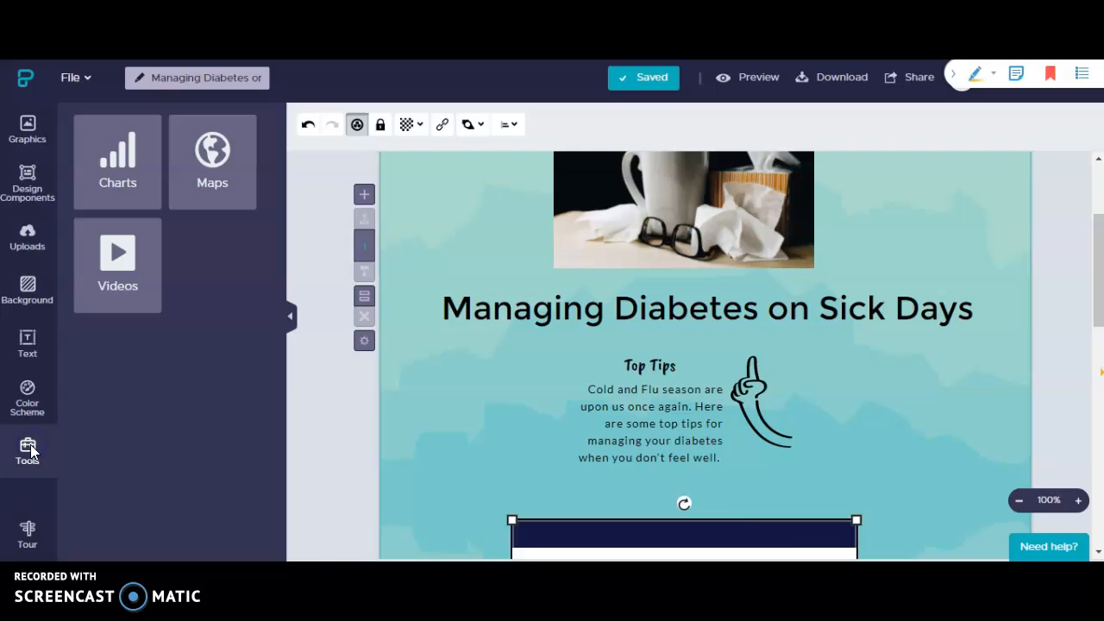
{"action": "mouse_move", "coordinate": [212, 162]}
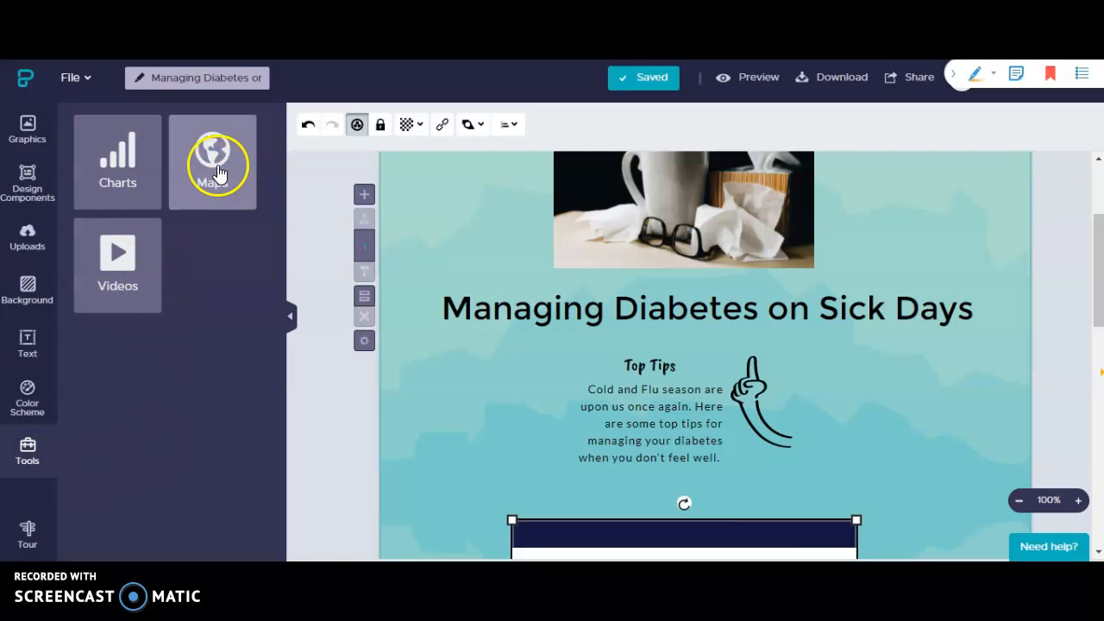
{"action": "mouse_move", "coordinate": [117, 252]}
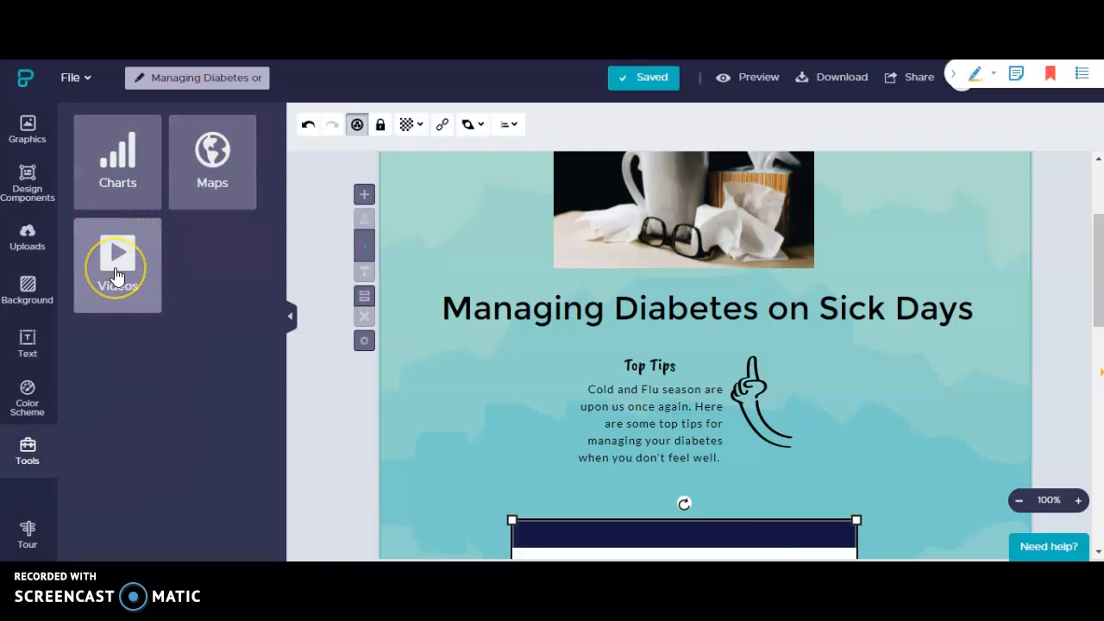